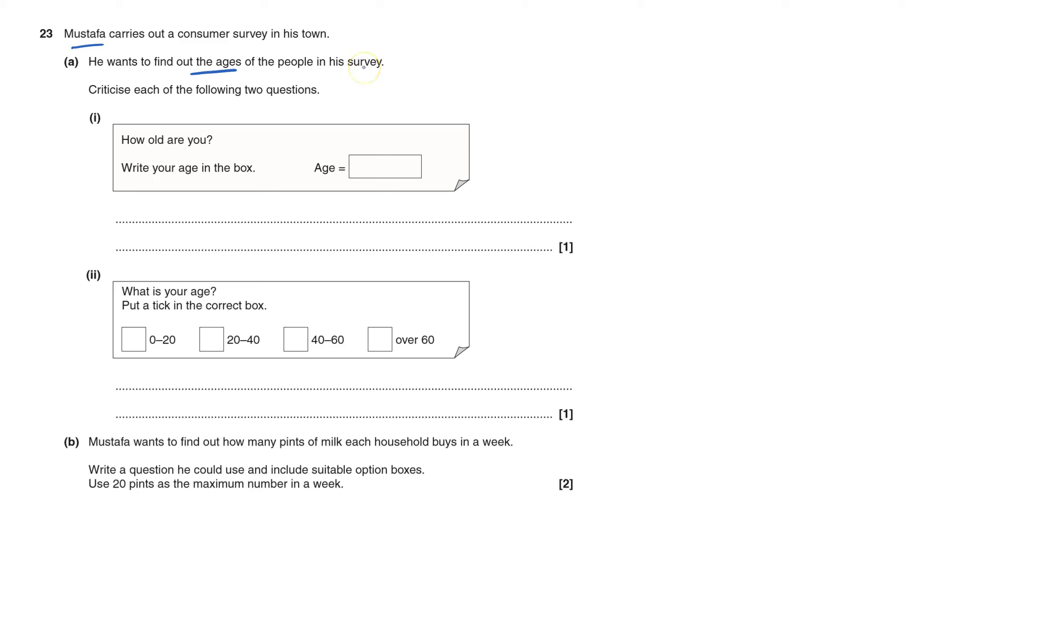
# - Underline 'Criticise each' in question 23's instructions in blue ink
pyautogui.moveTo(86, 101); pyautogui.dragTo(153, 100)
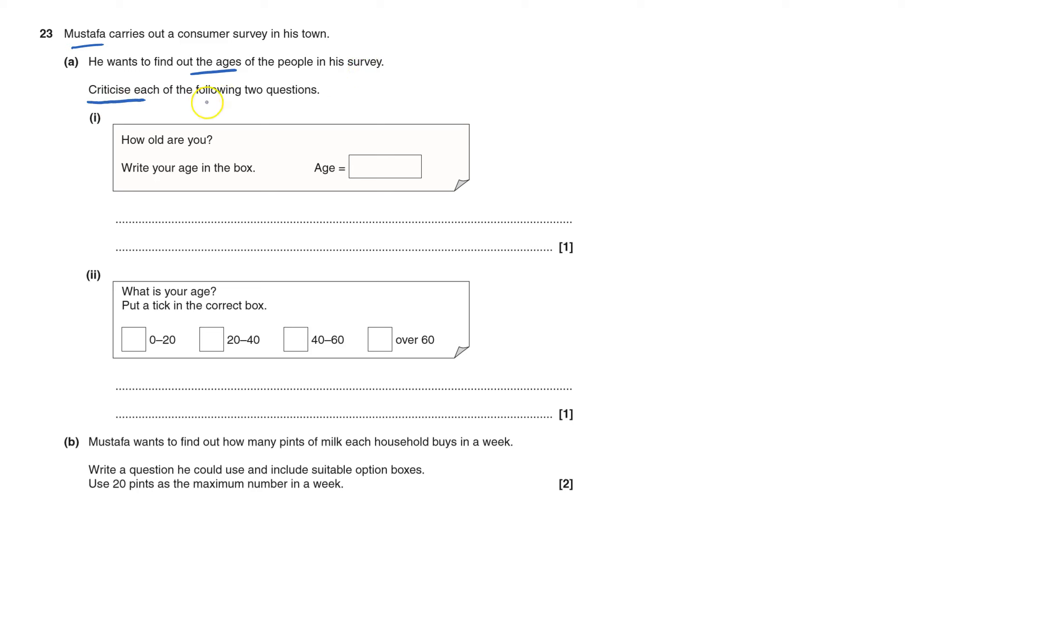
pyautogui.moveTo(205, 156)
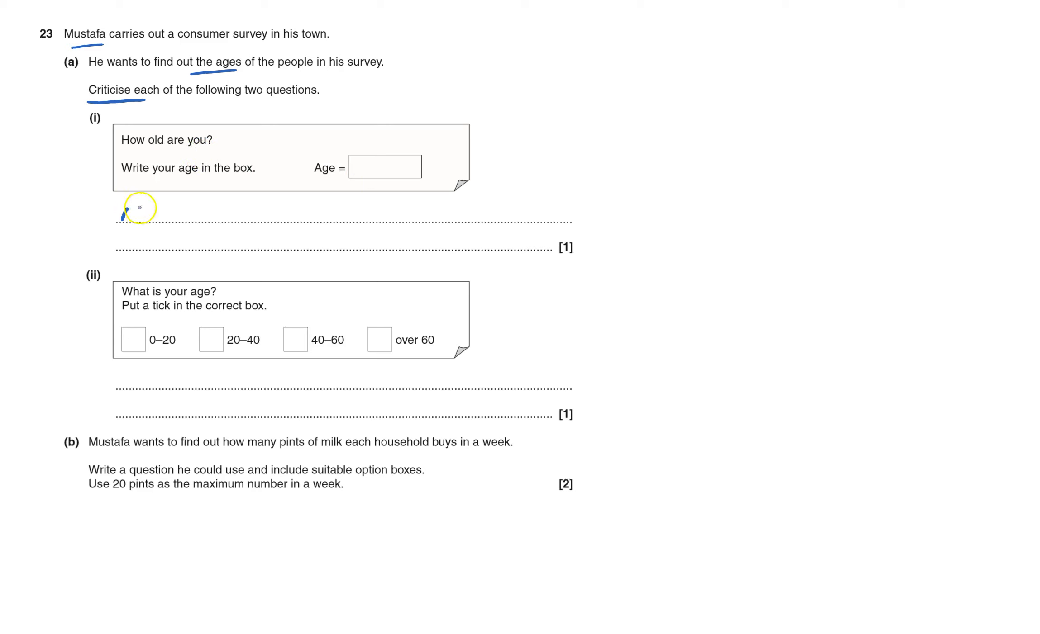
# - Write 'rude' on the first answer line under part (i)
pyautogui.write("rude - don't want t")
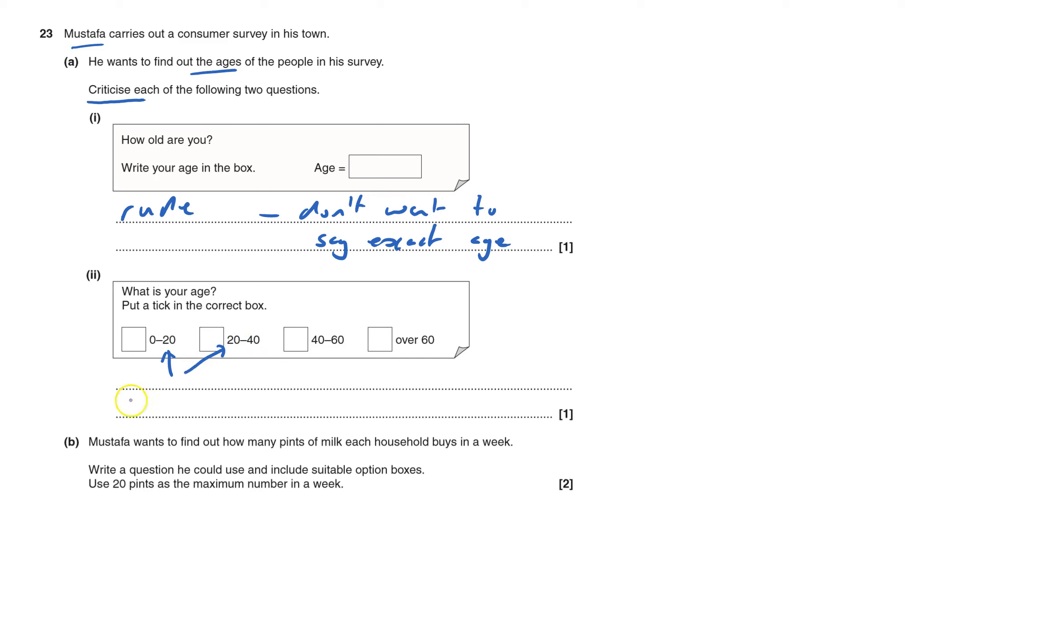
# - Begin writing 'overlapping' beneath the part (ii) age ranges
pyautogui.write('overlapping')
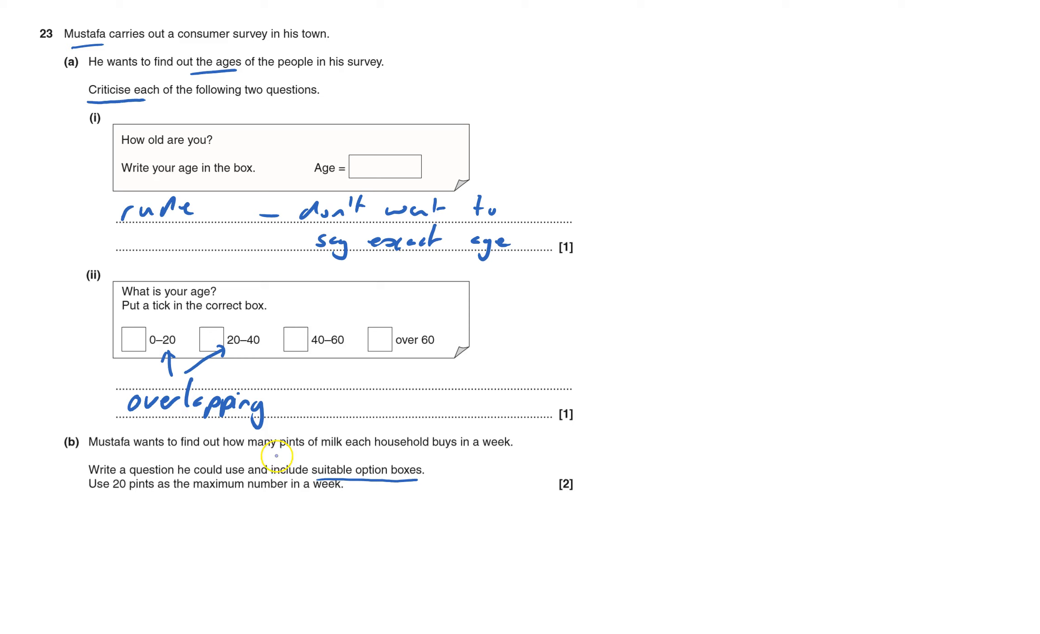
# - Underline the key details of part (b), including 'suitable option boxes'
pyautogui.moveTo(255, 454); pyautogui.dragTo(504, 453)
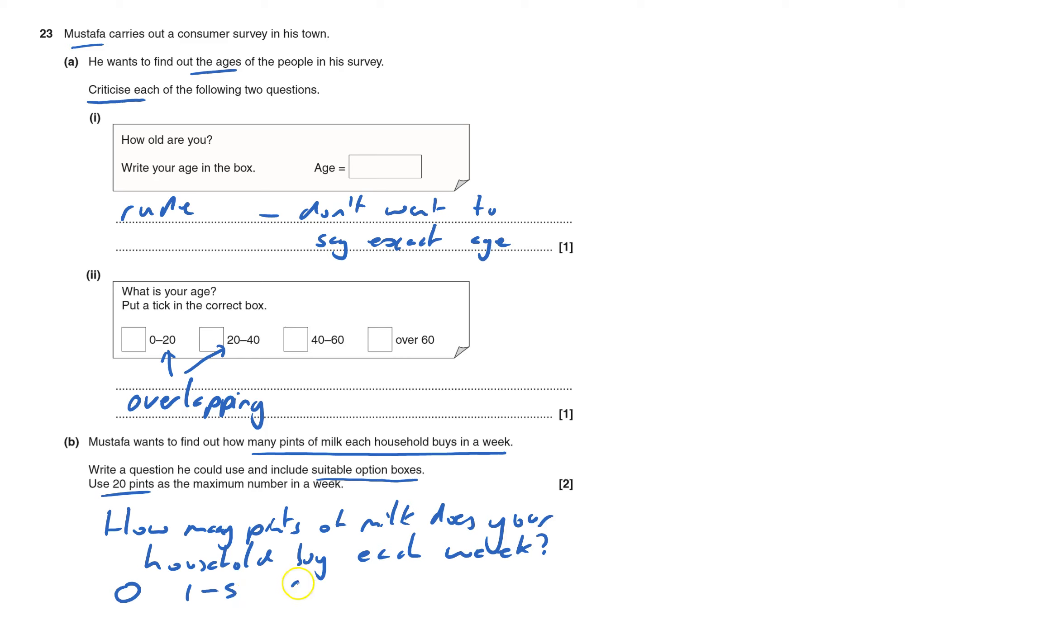
# - Write the milk options 6–10, 11–15 and 16–20 below the question
pyautogui.write('6—10')
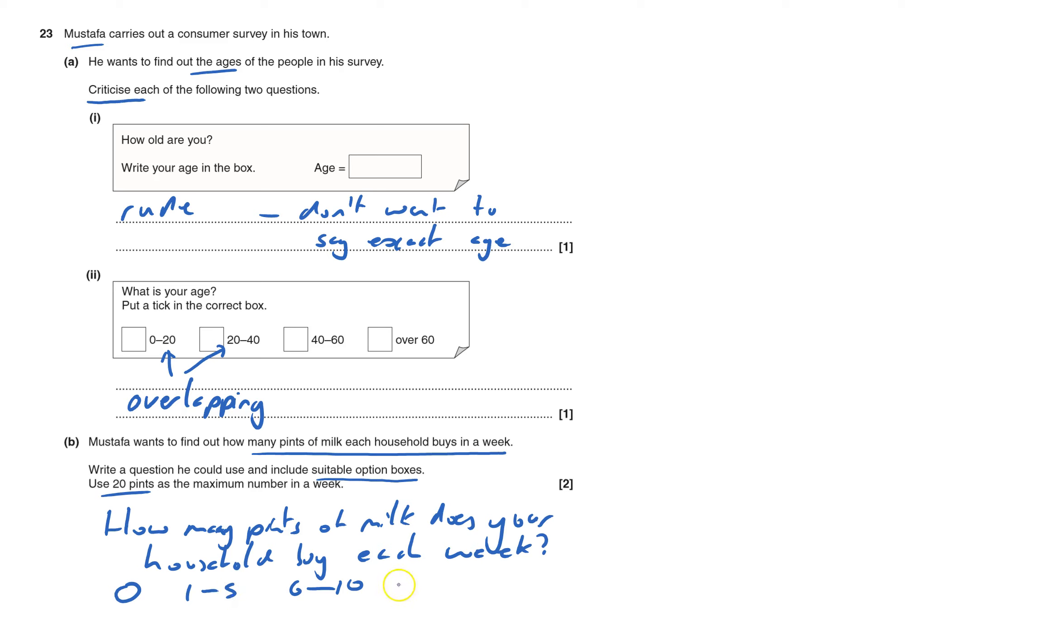
pyautogui.write('11-16')
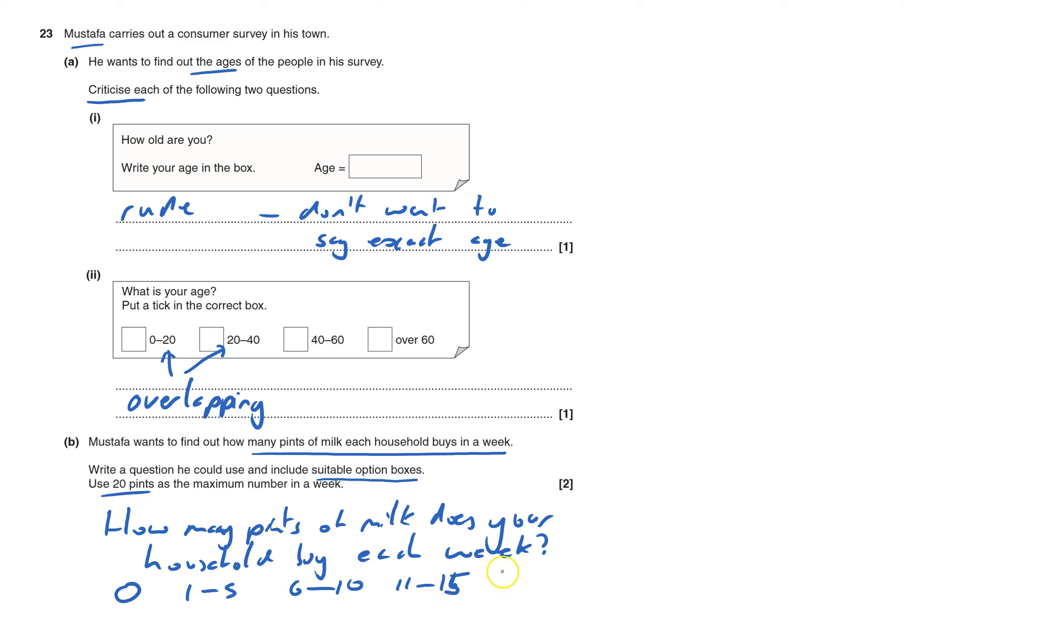
pyautogui.write('16-20')
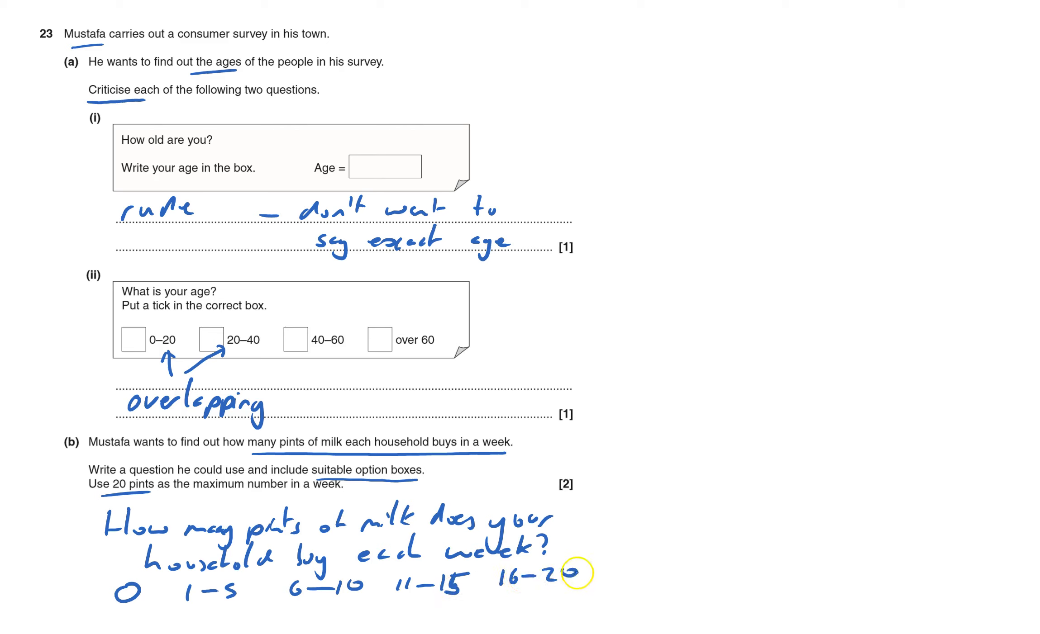